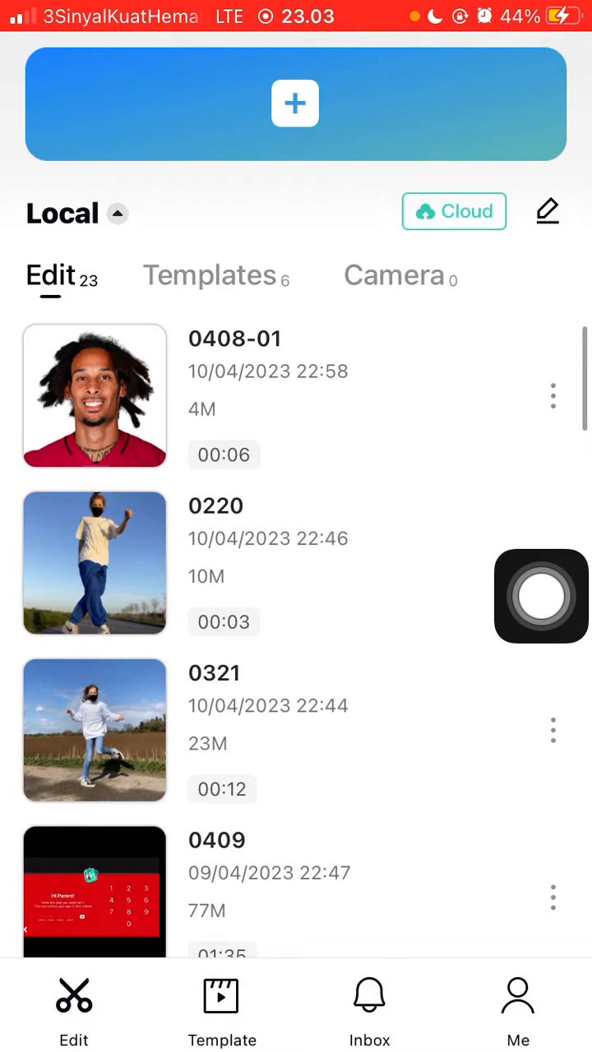
Open the 3-second dance project '0220' from the Edit list.
{"action": "left_click", "coordinate": [93, 563]}
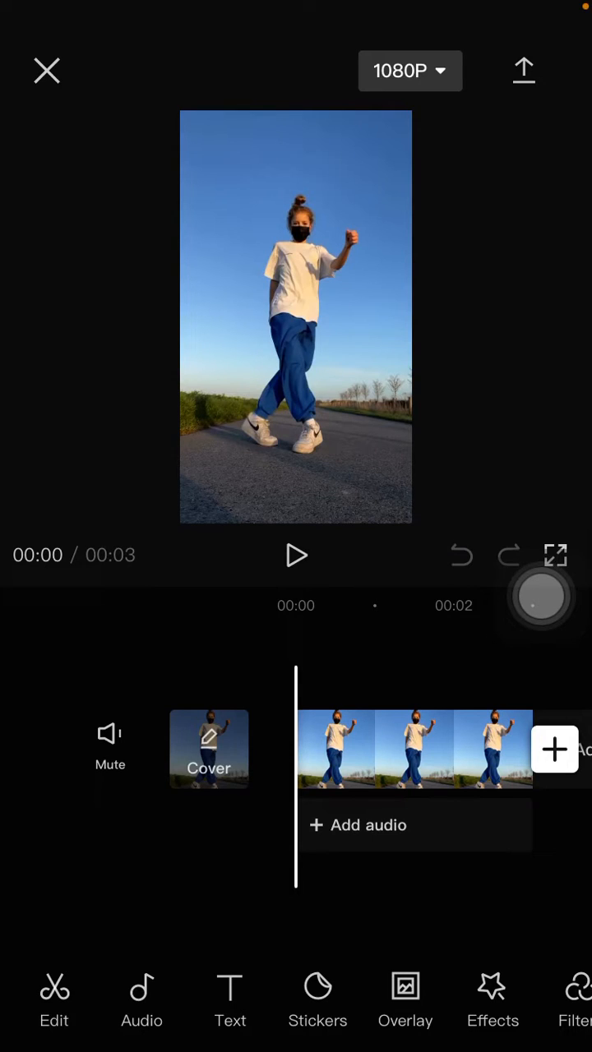
Apply the trending Flash bounce video effect to the dance clip.
{"action": "left_click", "coordinate": [491, 1000]}
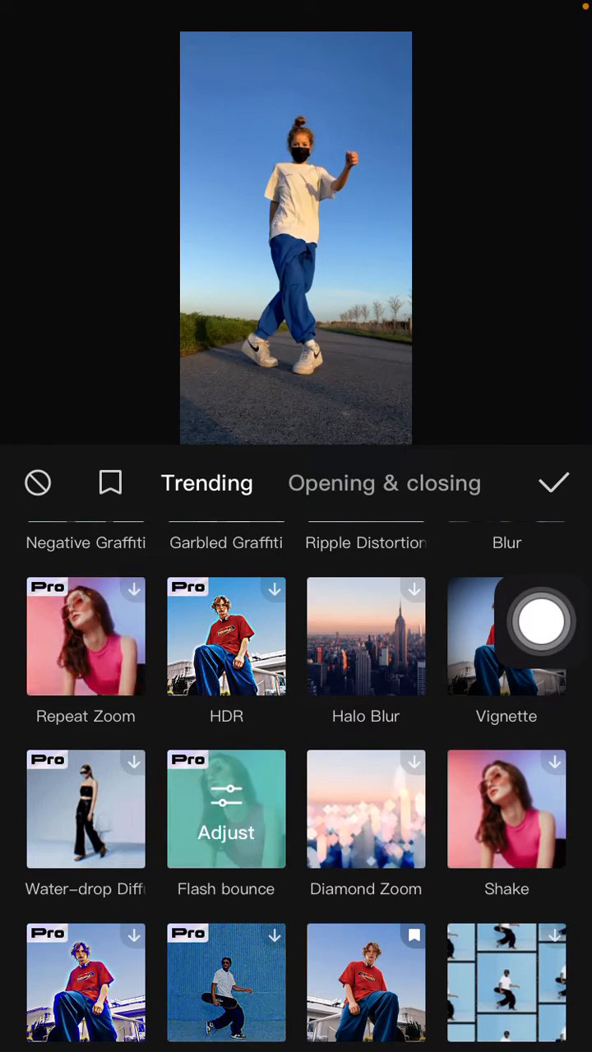
{"action": "left_click", "coordinate": [226, 810]}
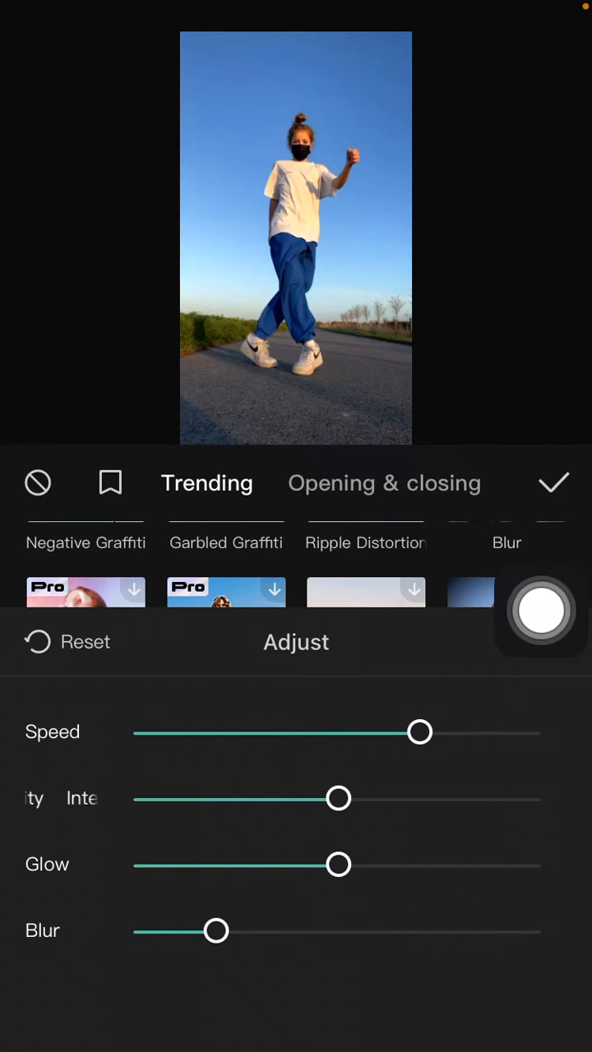
Tune Flash bounce to higher speed and glow, lower intensity, blur 14, and confirm.
{"action": "left_click_drag", "start_coordinate": [419, 732], "coordinate": [436, 731]}
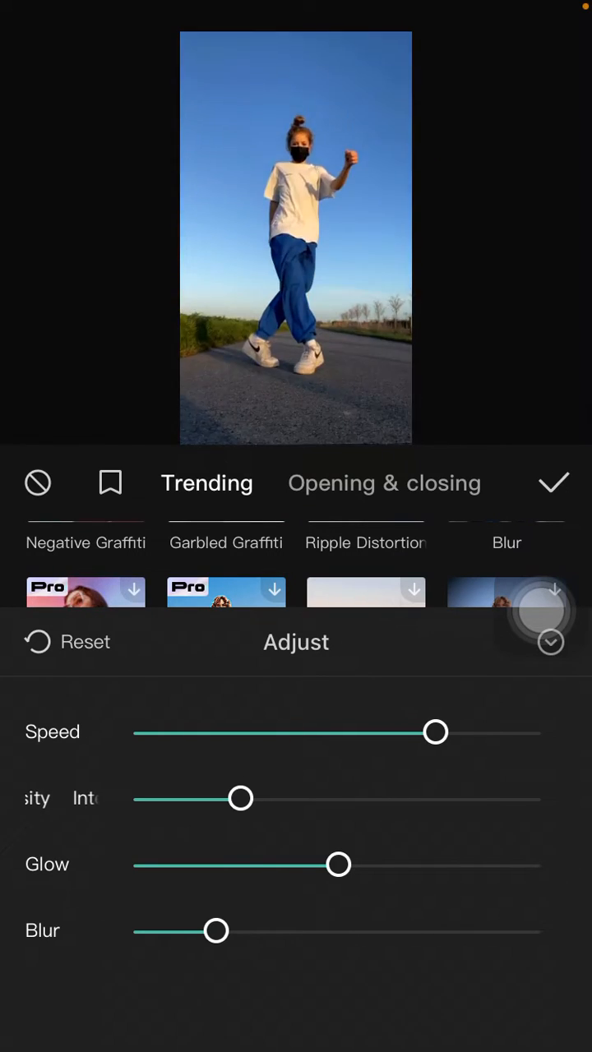
{"action": "left_click_drag", "start_coordinate": [337, 864], "coordinate": [395, 864]}
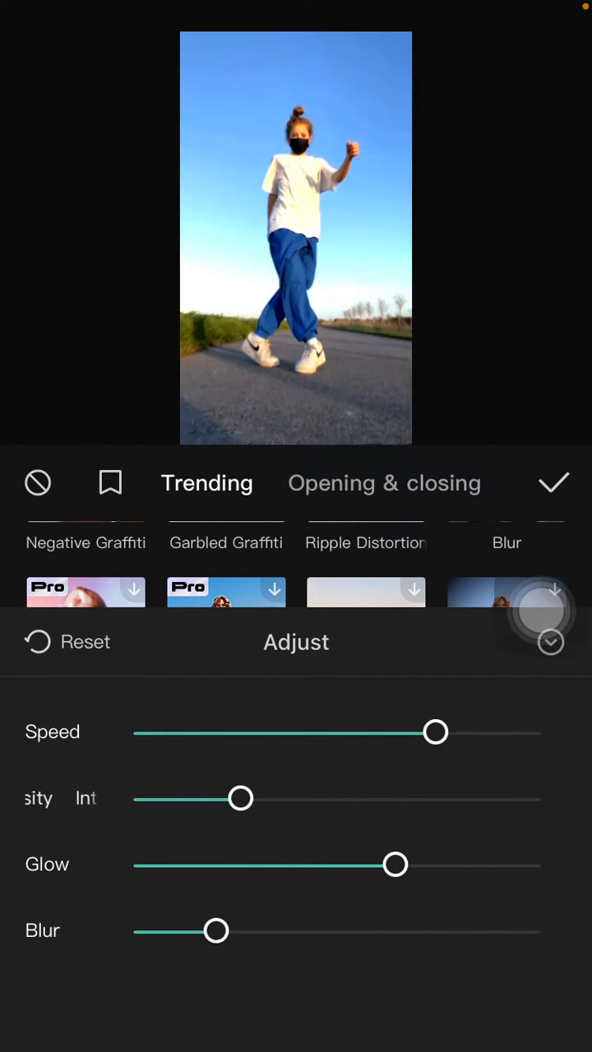
{"action": "left_click_drag", "start_coordinate": [217, 930], "coordinate": [193, 930]}
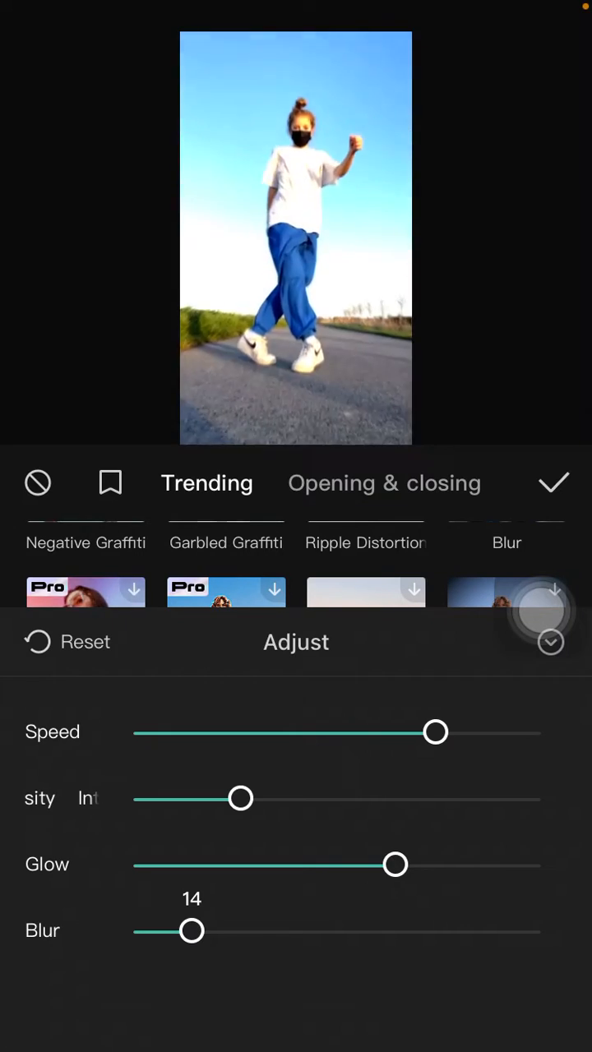
{"action": "left_click", "coordinate": [550, 641]}
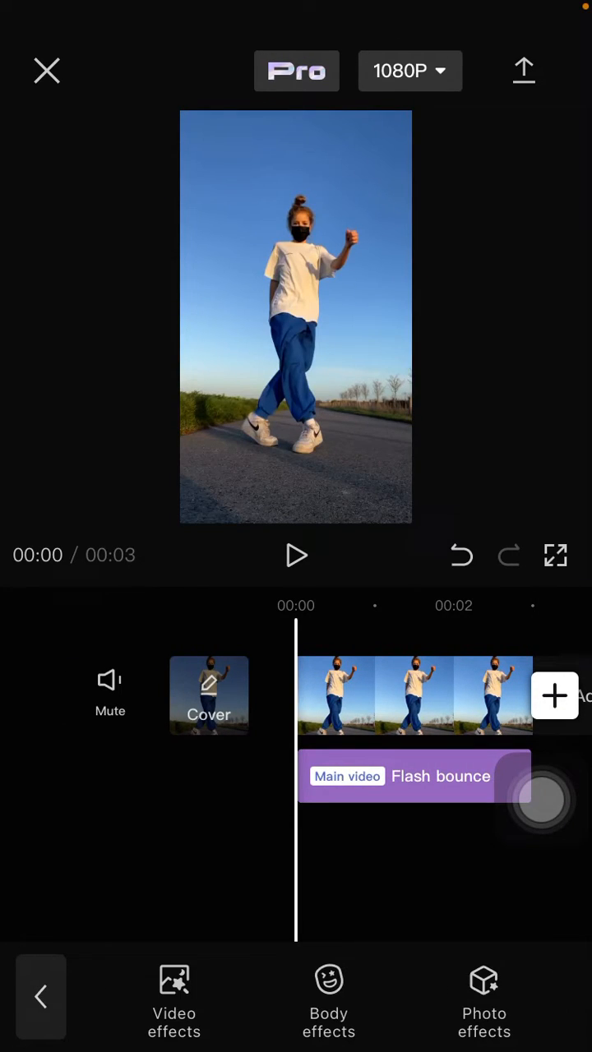
{"action": "left_click", "coordinate": [295, 556]}
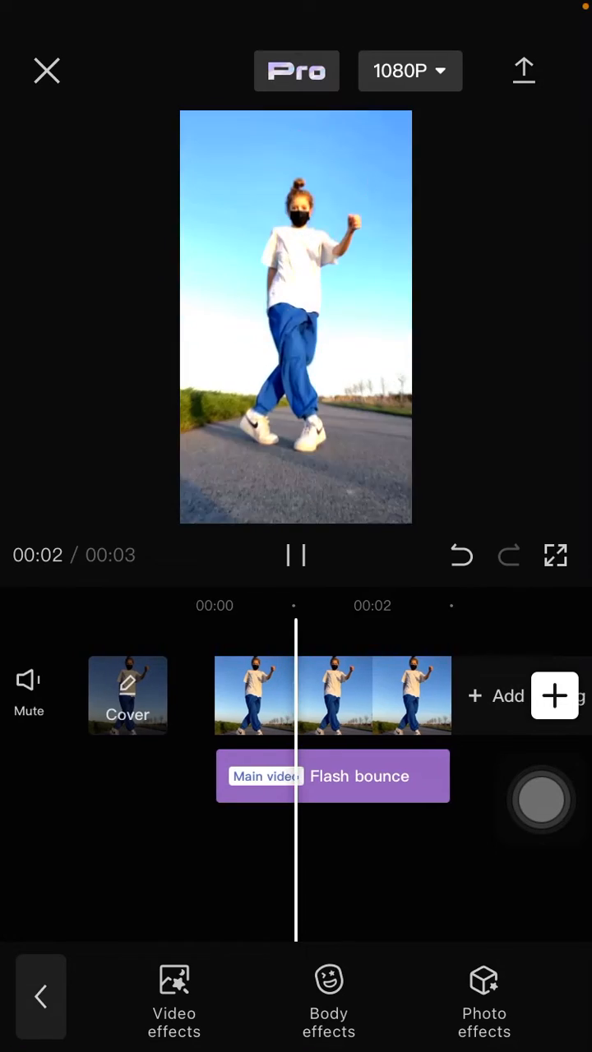
{"action": "left_click", "coordinate": [296, 554]}
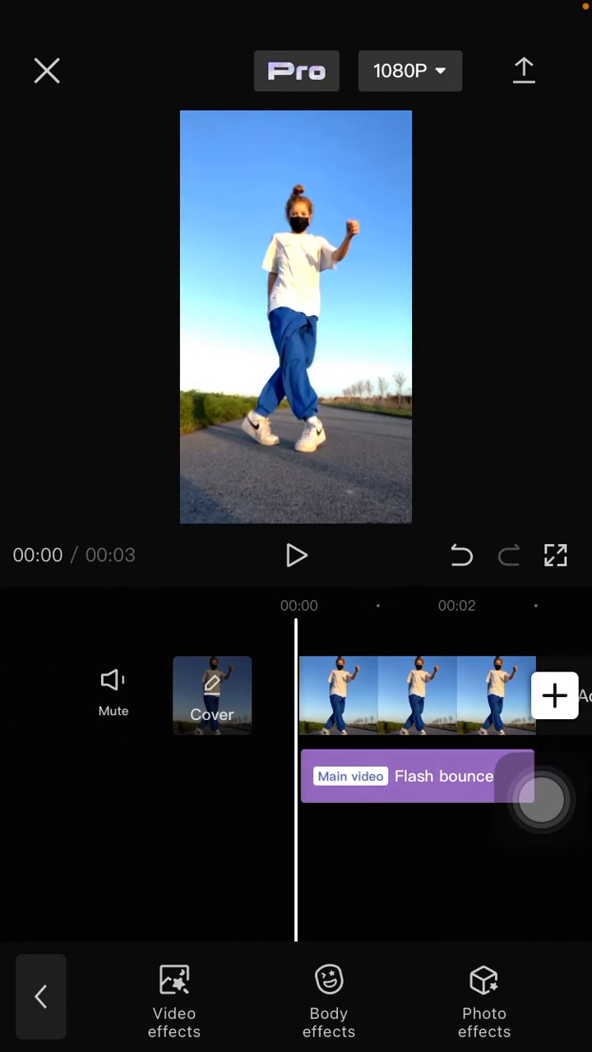
{"action": "left_click", "coordinate": [296, 556]}
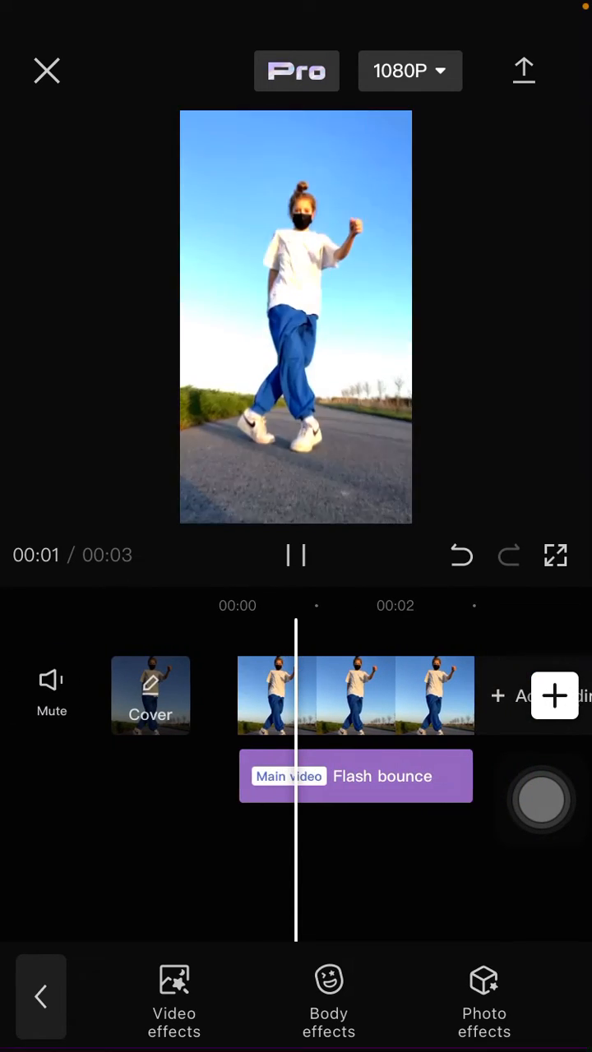